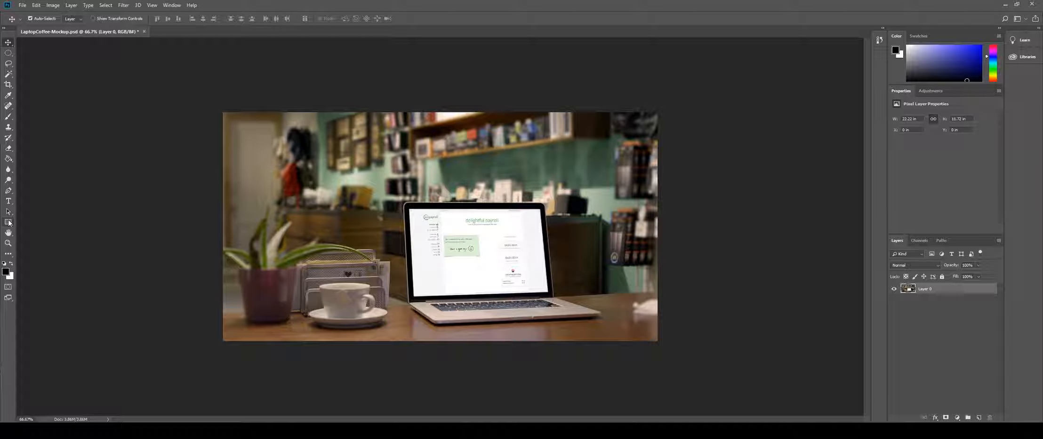
Step: Draw a black rectangle shape layer stretched over the whole laptop screen
click(8, 222)
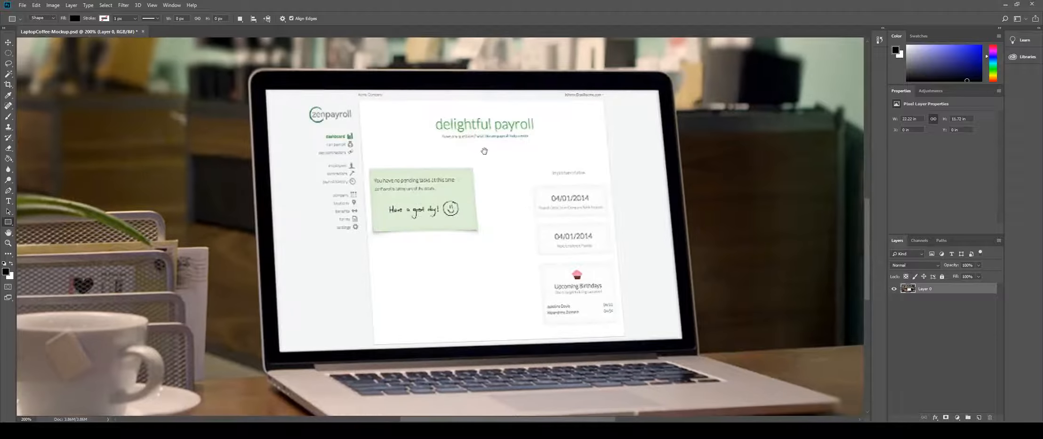
drag(260, 87, 351, 156)
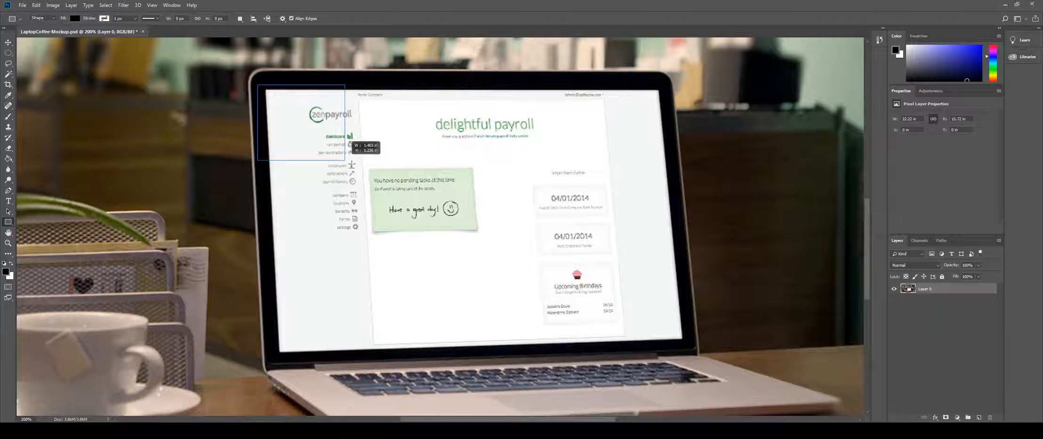
drag(259, 86, 689, 342)
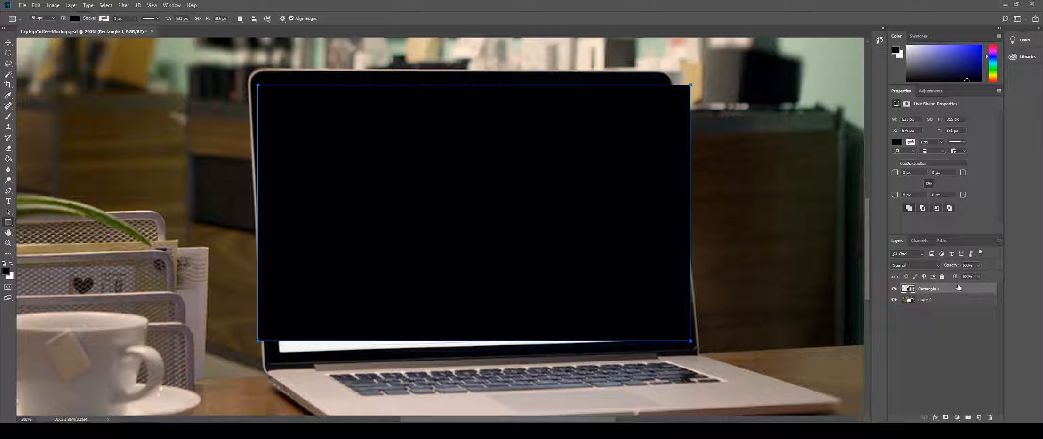
Step: Convert the Rectangle 1 layer into a smart object via the layer's context menu
right_click(929, 288)
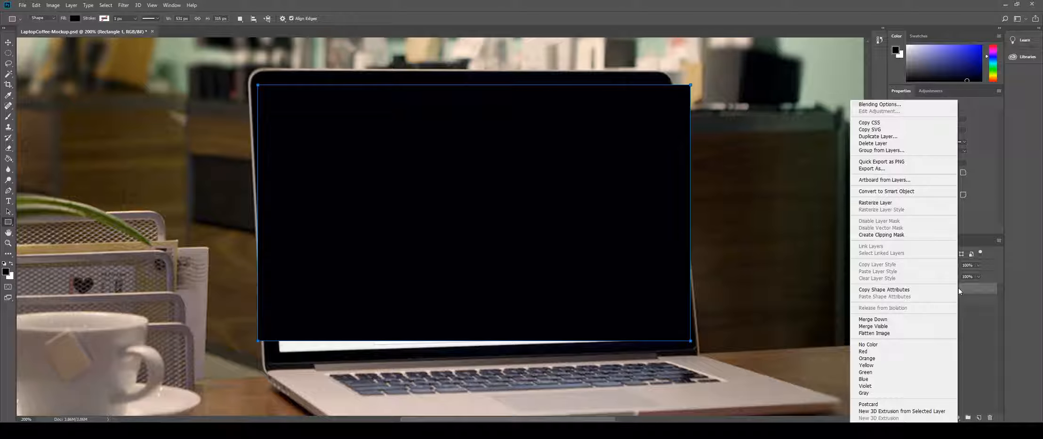
mouse_move(896, 191)
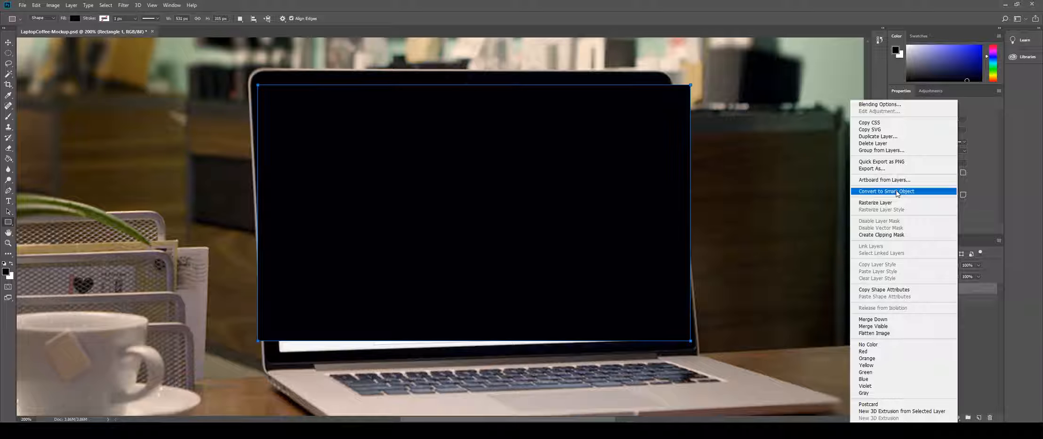
click(886, 192)
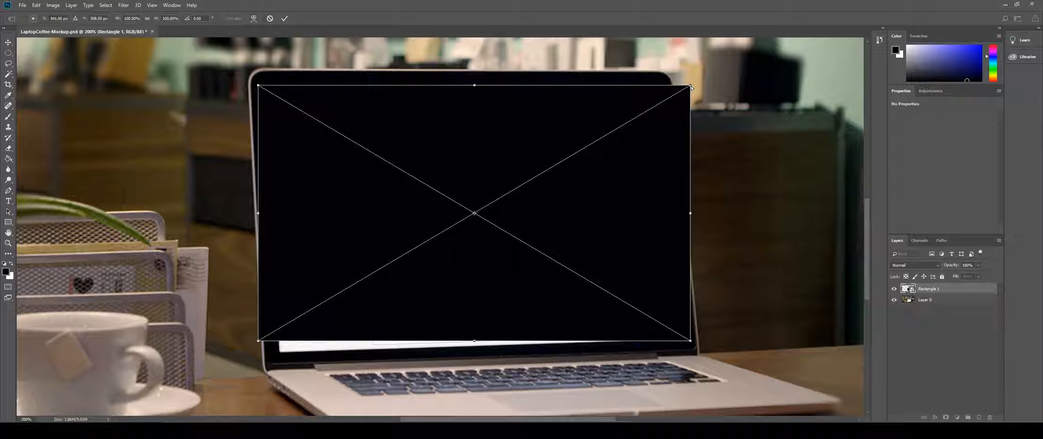
Step: Distort the rectangle's corners onto the laptop screen corners to match its perspective
drag(690, 86, 655, 110)
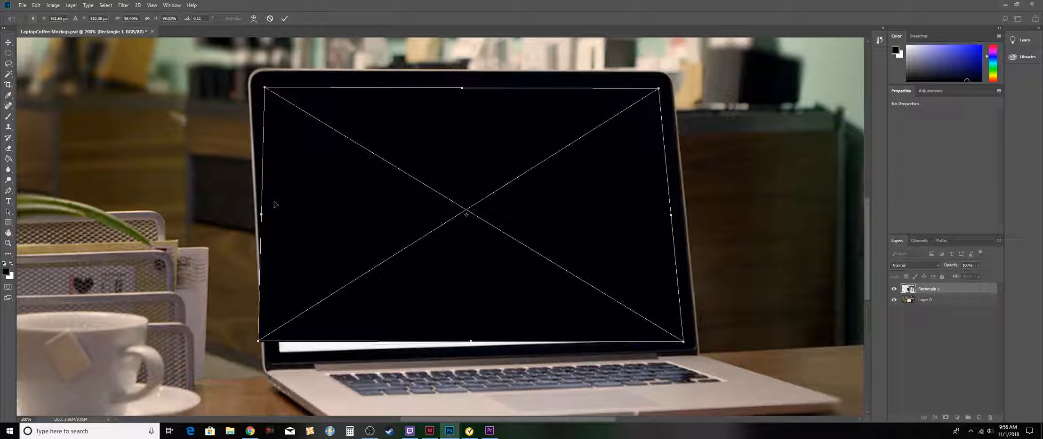
drag(259, 340, 283, 356)
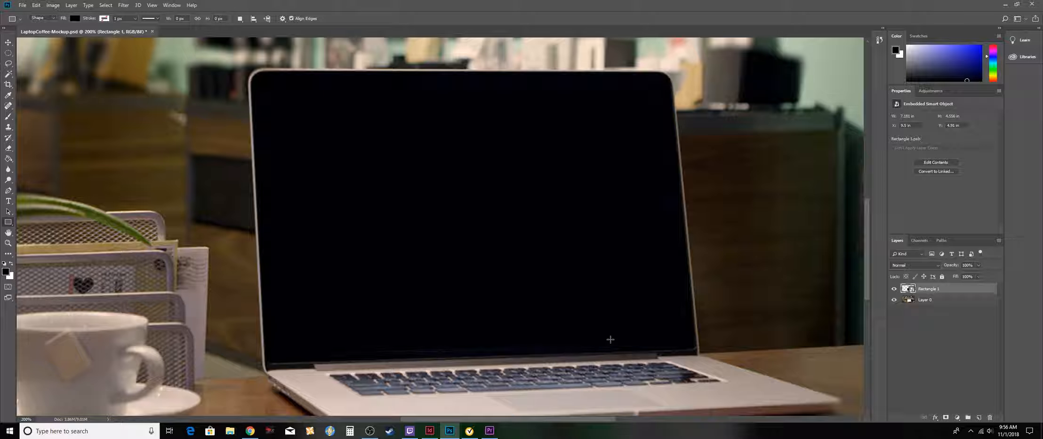
mouse_move(524, 307)
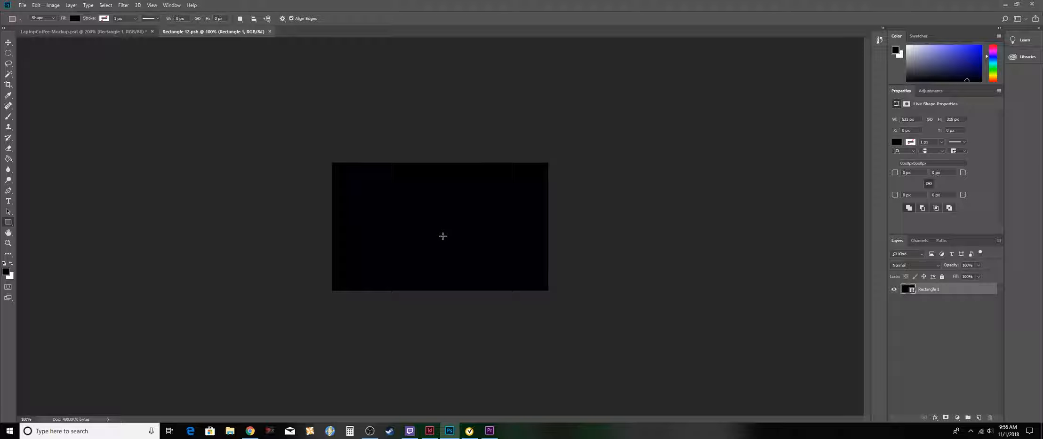
Step: Place the artwork collage as an embedded file and scale it to fill the black rectangle
click(21, 5)
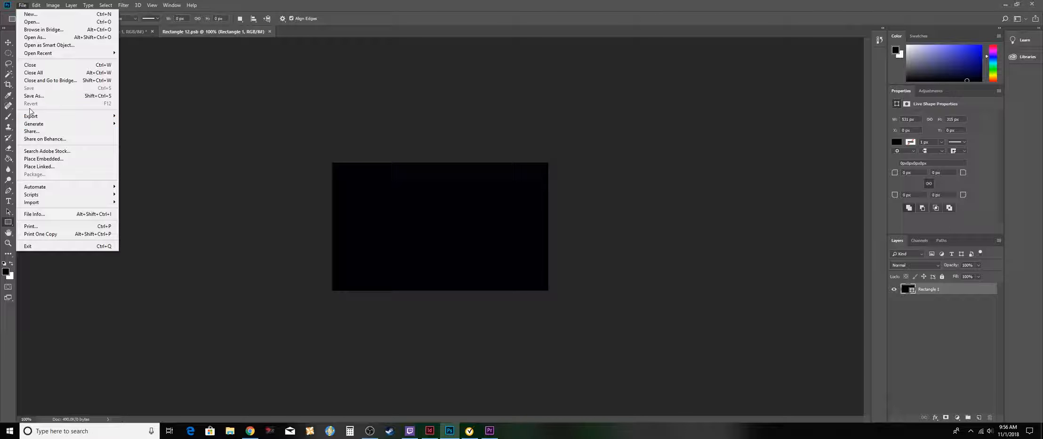
click(43, 159)
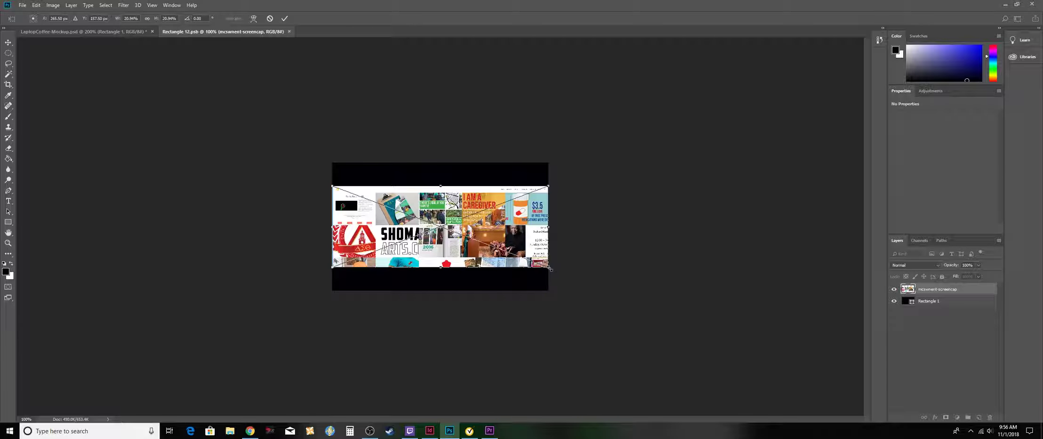
drag(548, 266, 615, 293)
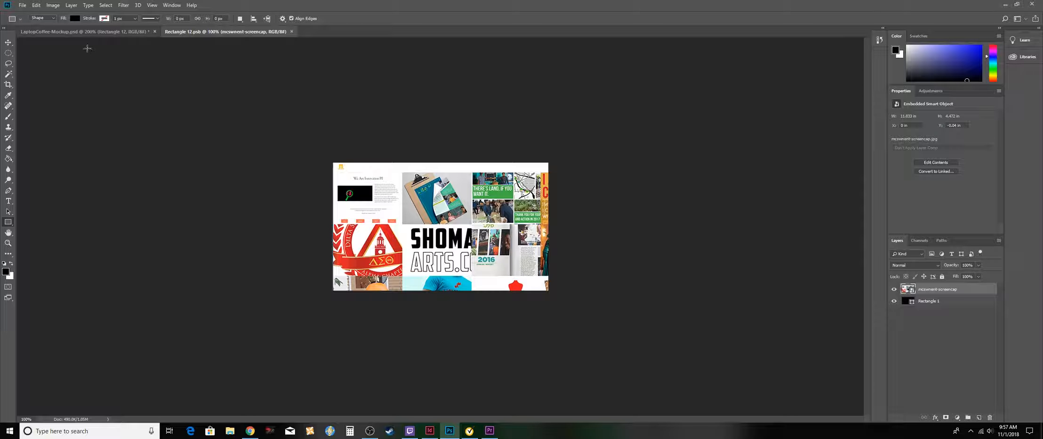
Step: Return to the LaptopCoffee-Mockup document so the collage shows on the laptop screen
click(71, 31)
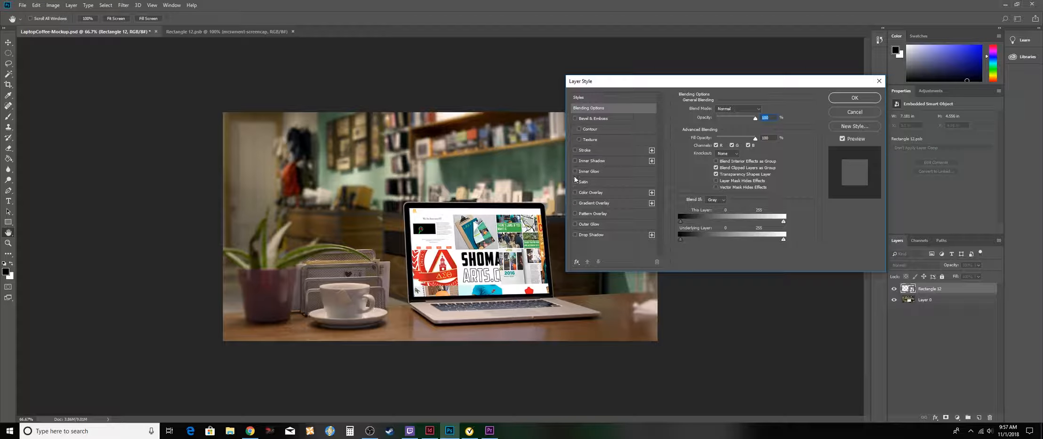
Step: Enable Inner Shadow on the screen layer with a size of about 20 px
click(575, 160)
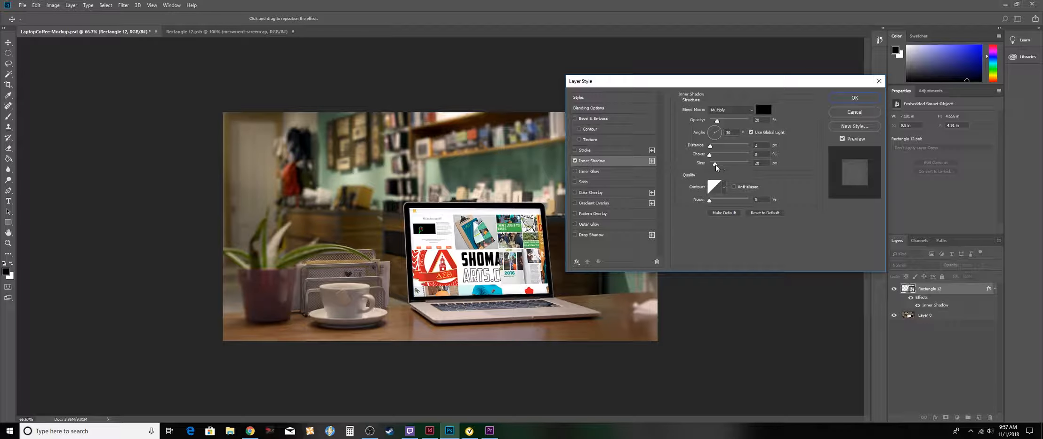
drag(716, 163, 709, 164)
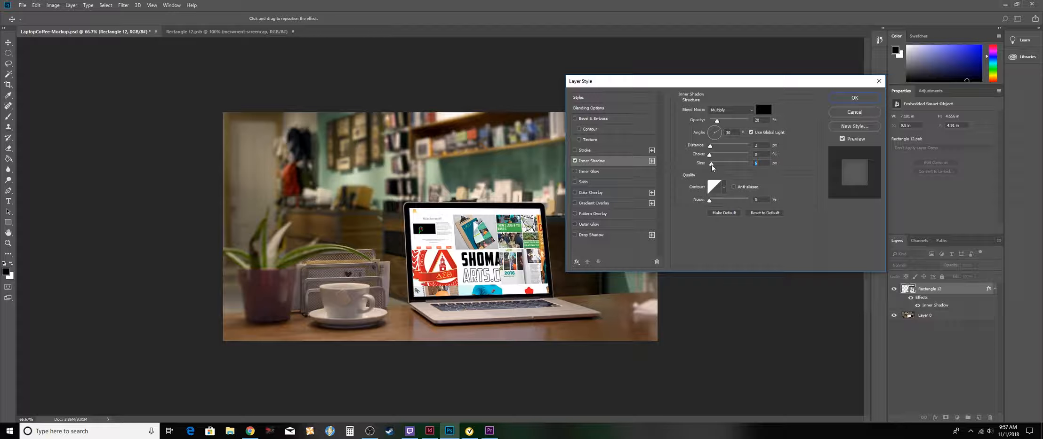
drag(709, 164, 715, 164)
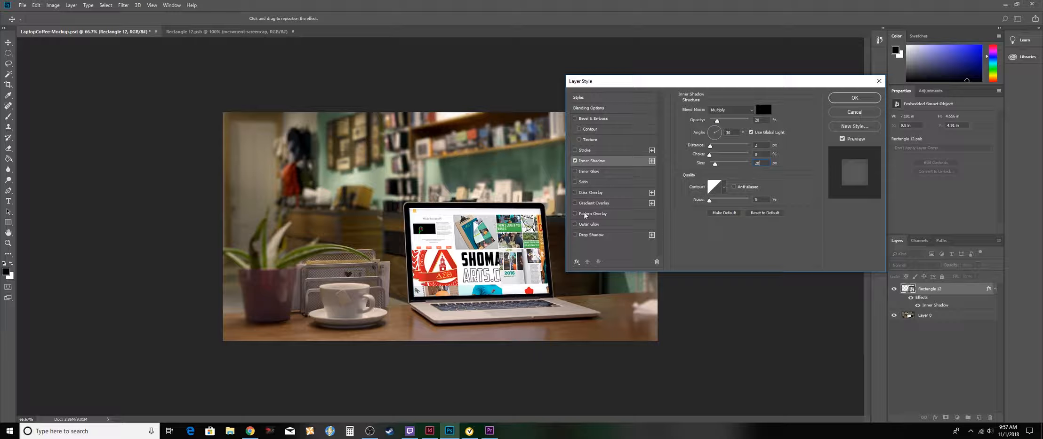
Step: Enable a black Color Overlay and lower its opacity to a faint tint
click(575, 193)
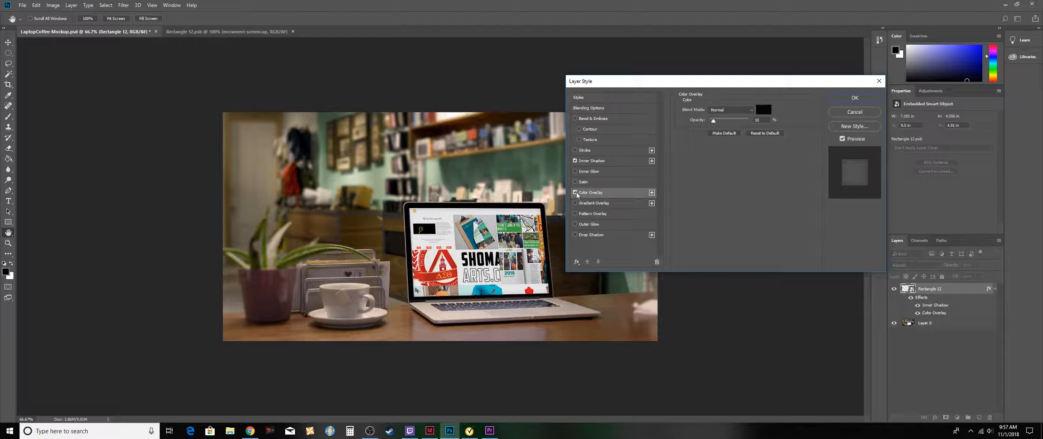
click(762, 110)
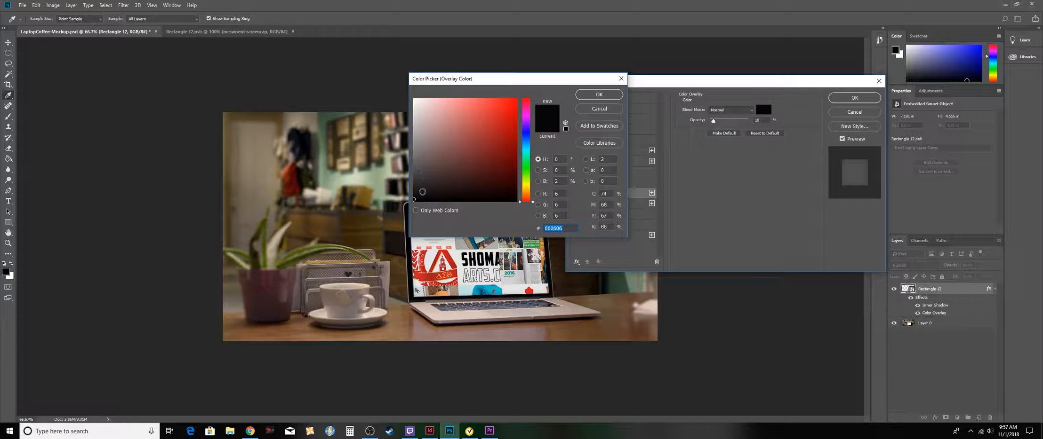
click(598, 94)
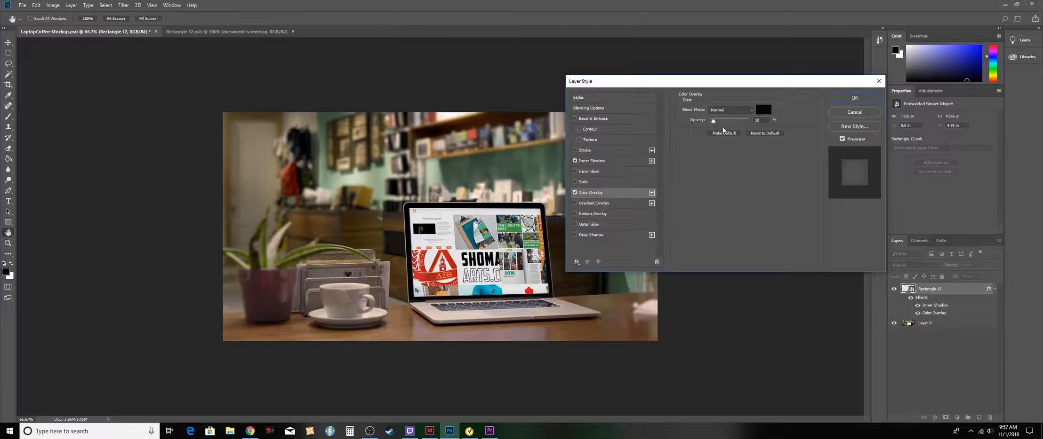
drag(713, 120, 740, 119)
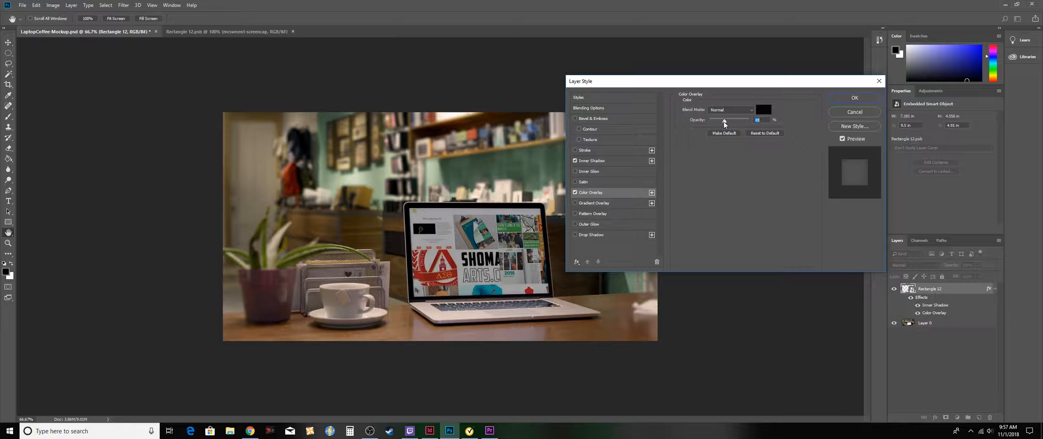
drag(723, 120, 714, 120)
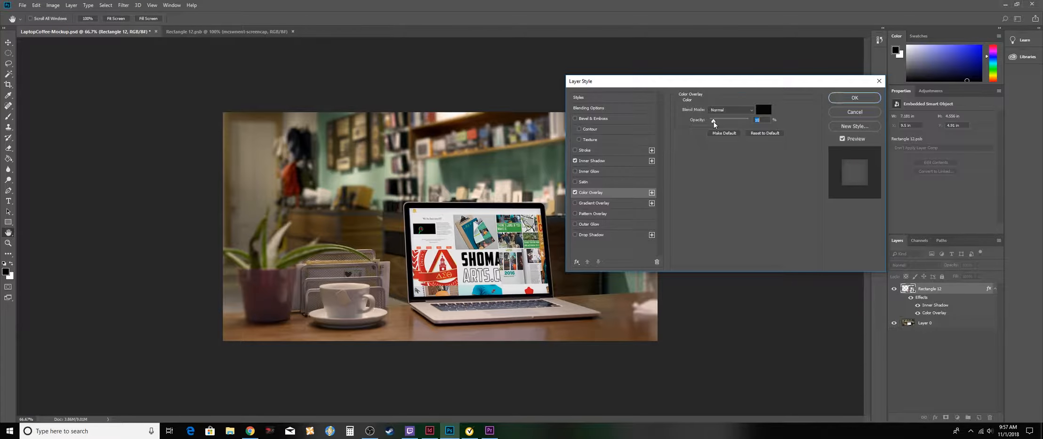
Step: Toggle the overlay to compare, then commit the inner shadow and overlay effects
click(575, 193)
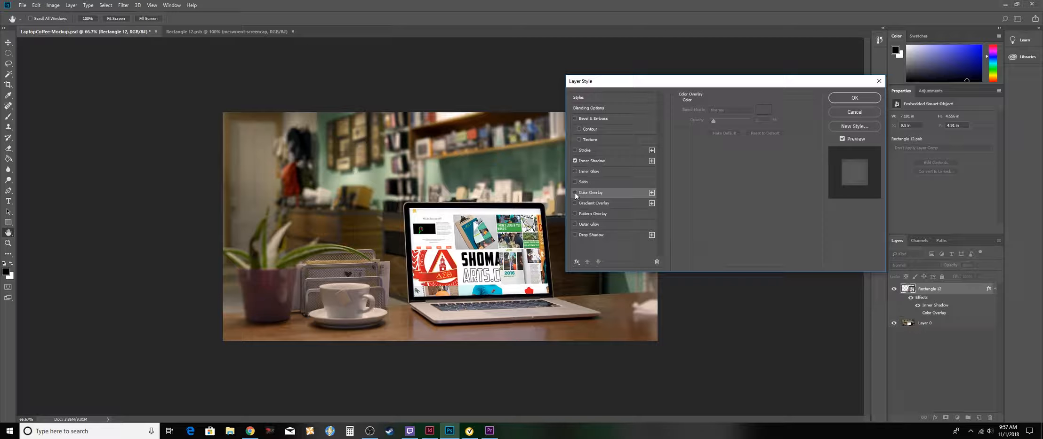
click(575, 192)
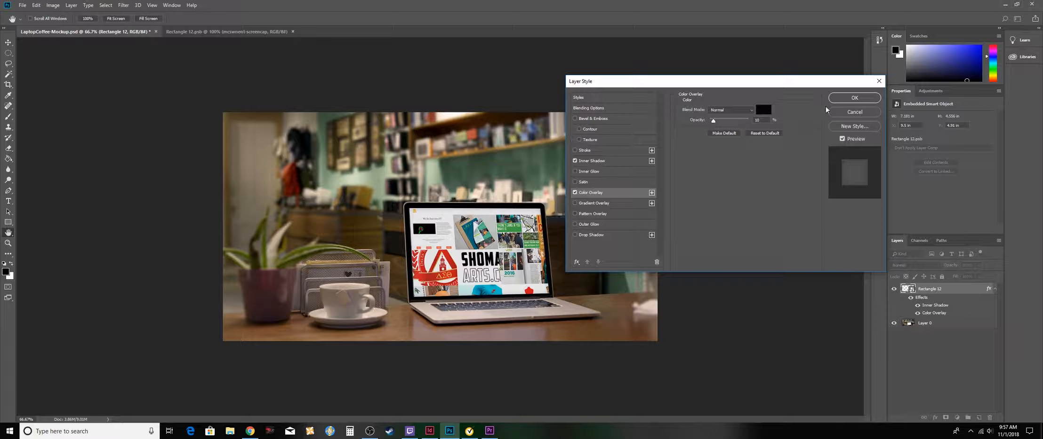
click(854, 98)
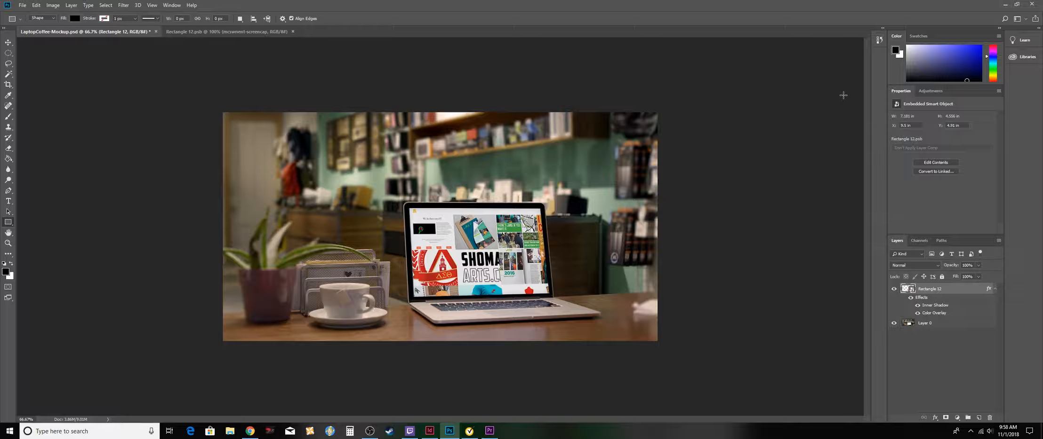
mouse_move(570, 241)
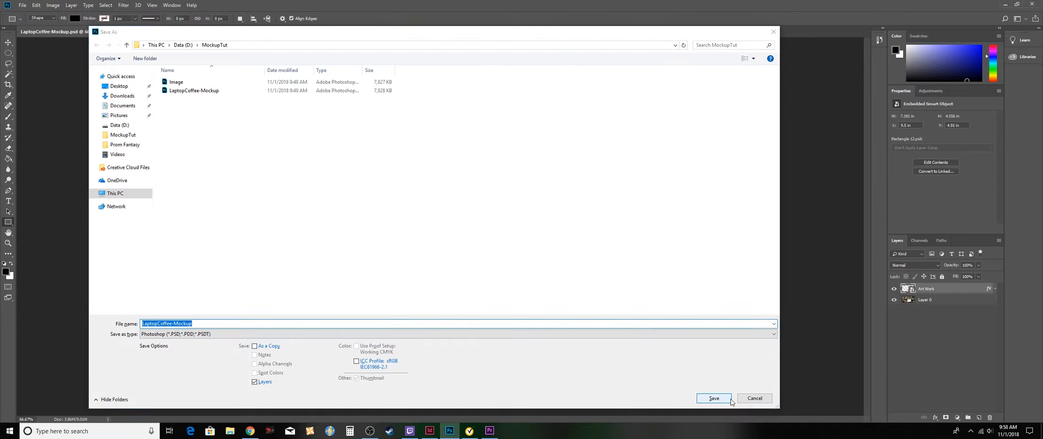
Step: Save the mockup as a Photoshop PSD, accepting the compatibility options
click(713, 398)
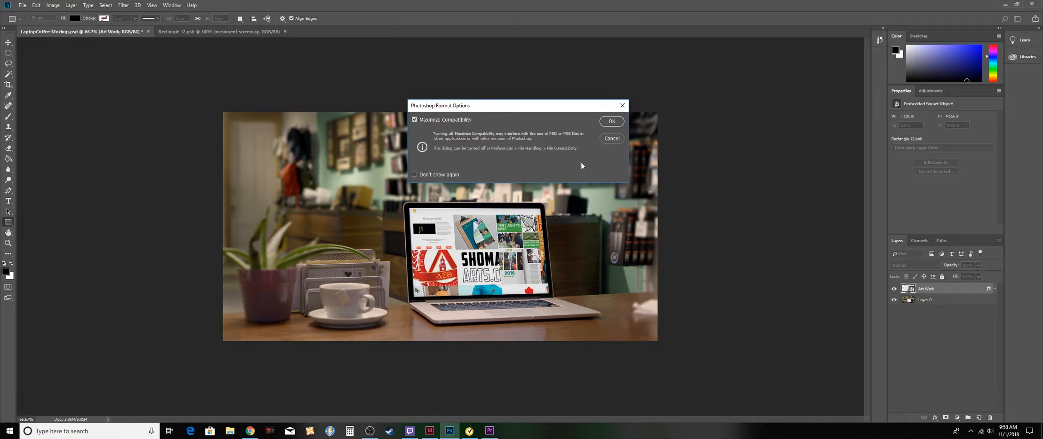
click(611, 121)
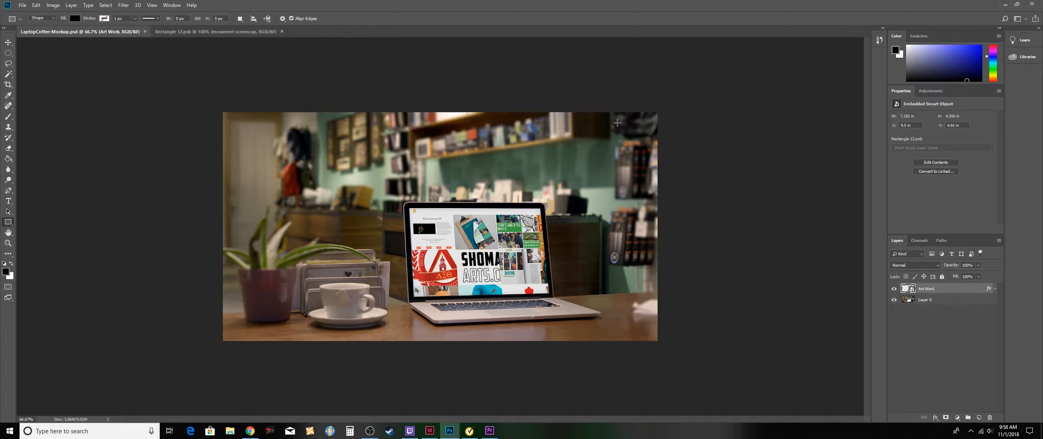